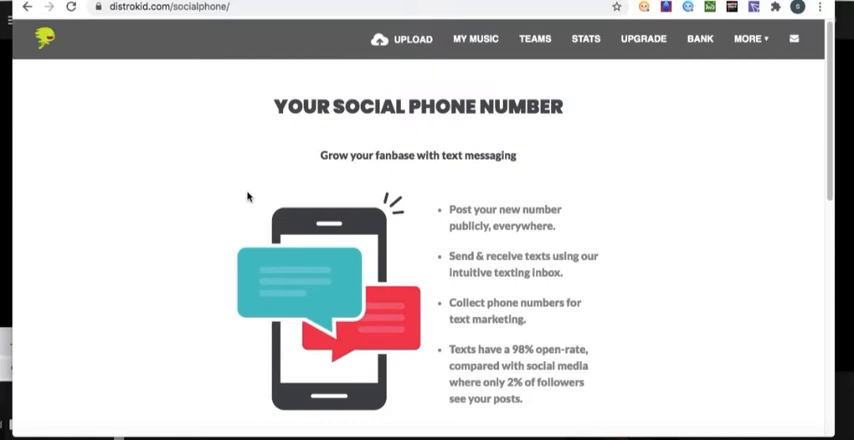
mouse_move(360, 218)
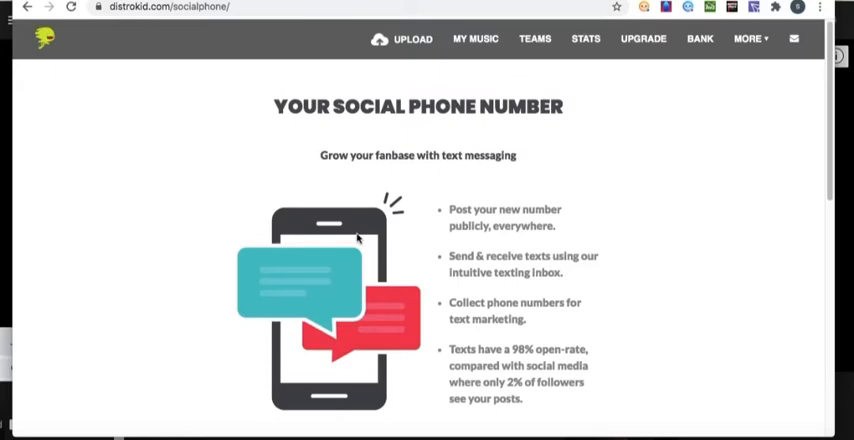
Browse the Social Phone page and view the list of other DistroKid services
scroll("down", 3)
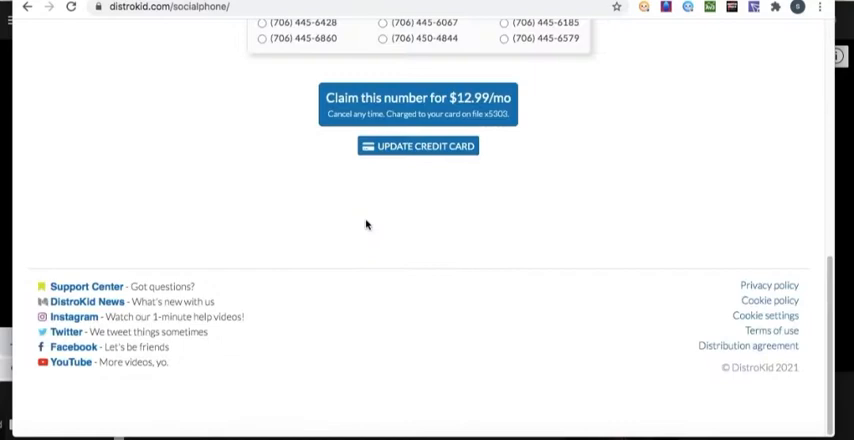
scroll("up", 3)
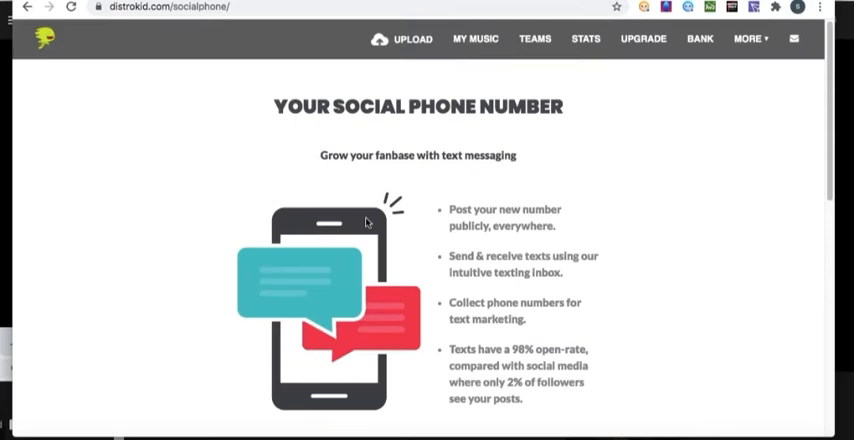
scroll("down", 3)
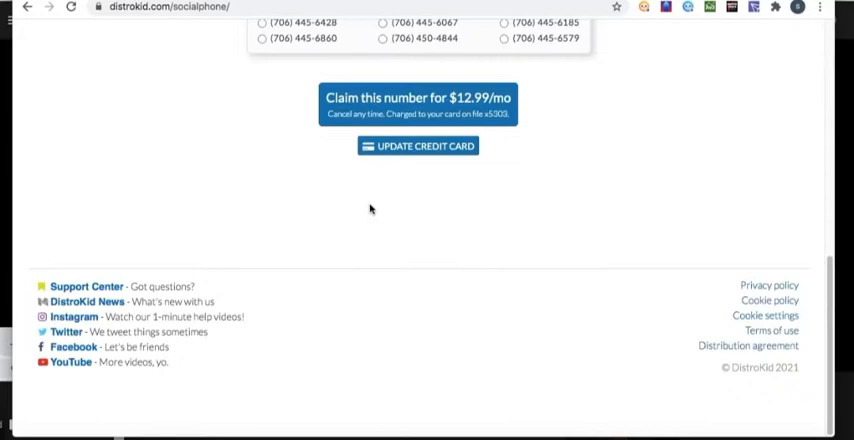
scroll("up", 3)
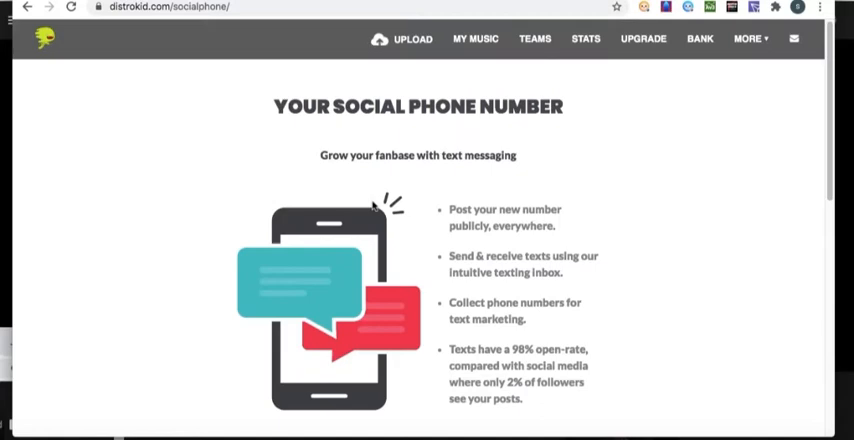
scroll("down", 3)
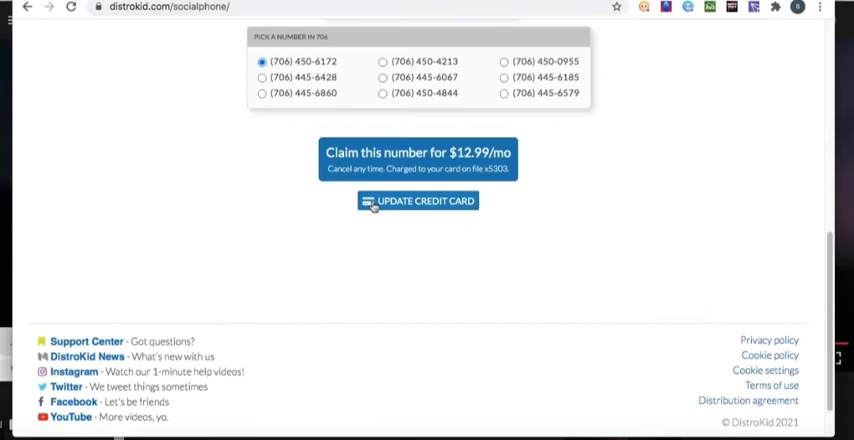
left_click(748, 38)
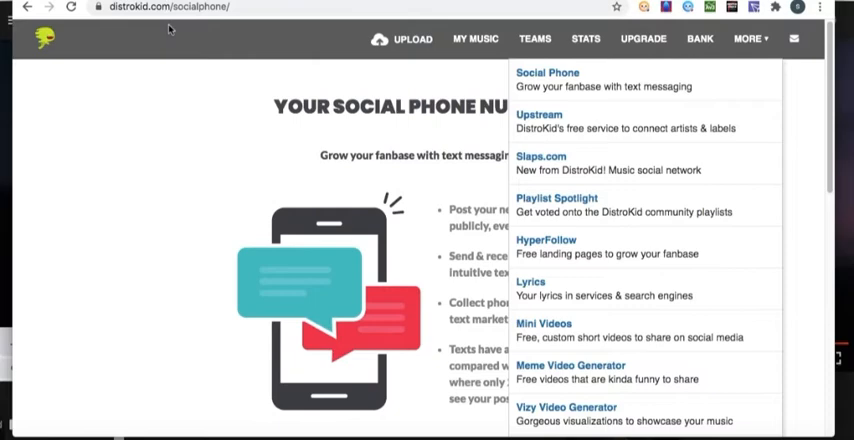
mouse_move(588, 96)
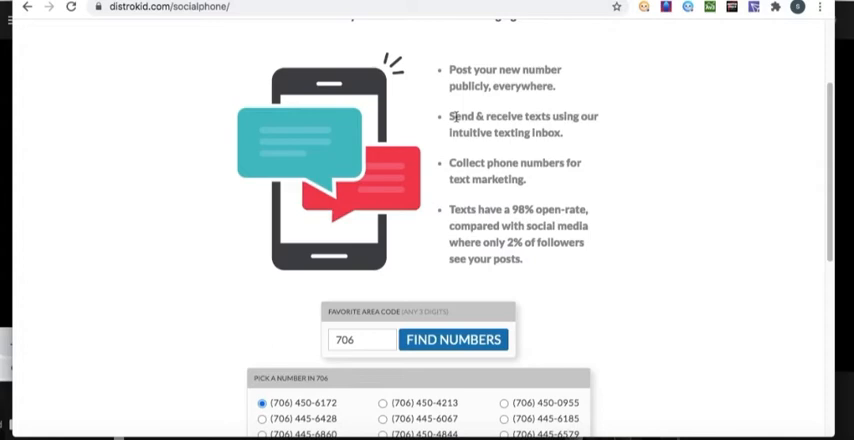
mouse_move(520, 156)
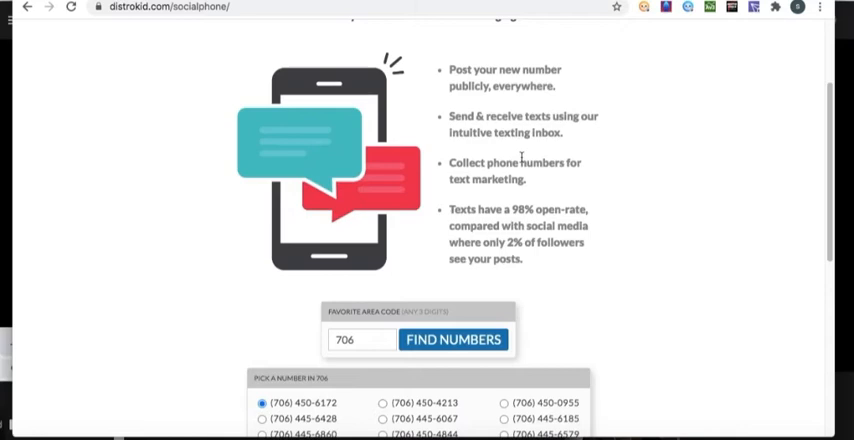
Search Social Phone for available numbers in area code 563
scroll("down", 3)
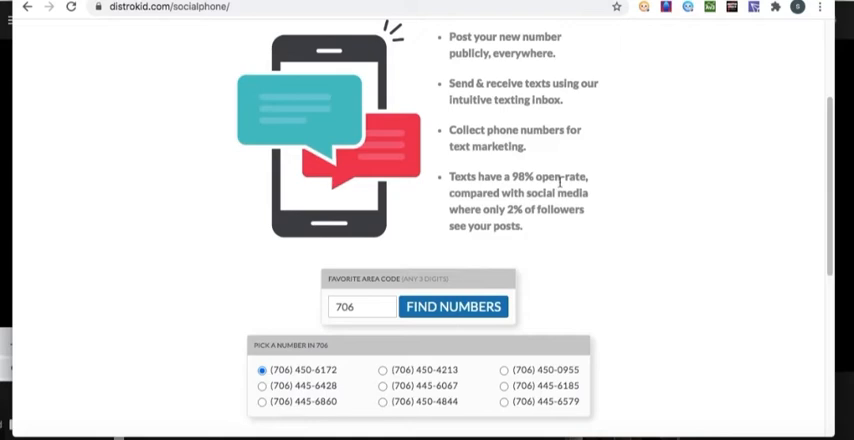
mouse_move(472, 252)
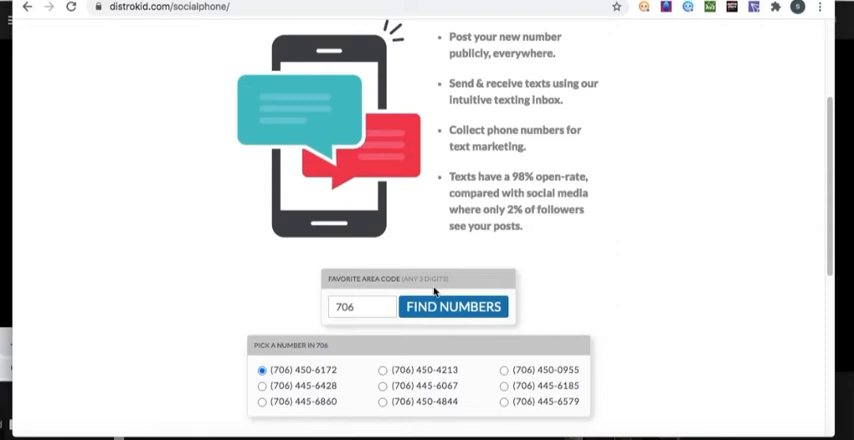
scroll("up", 3)
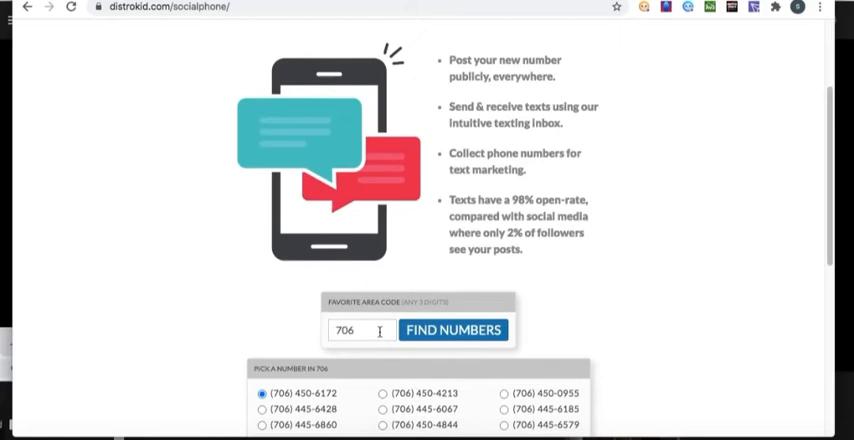
scroll("down", 3)
type("804")
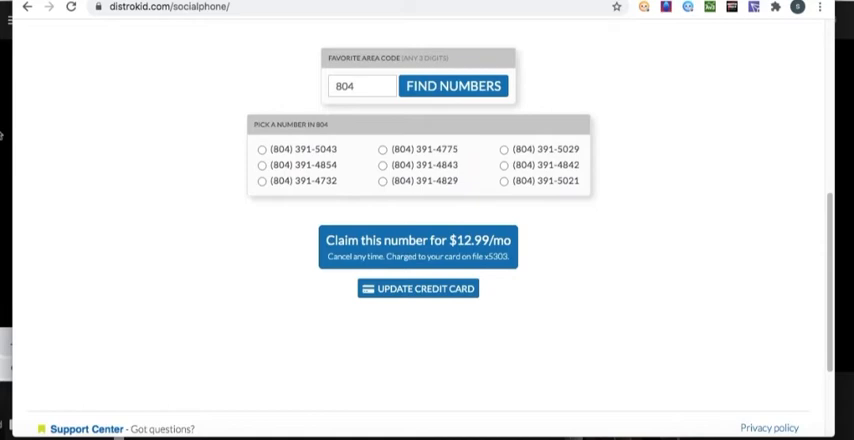
left_click(454, 86)
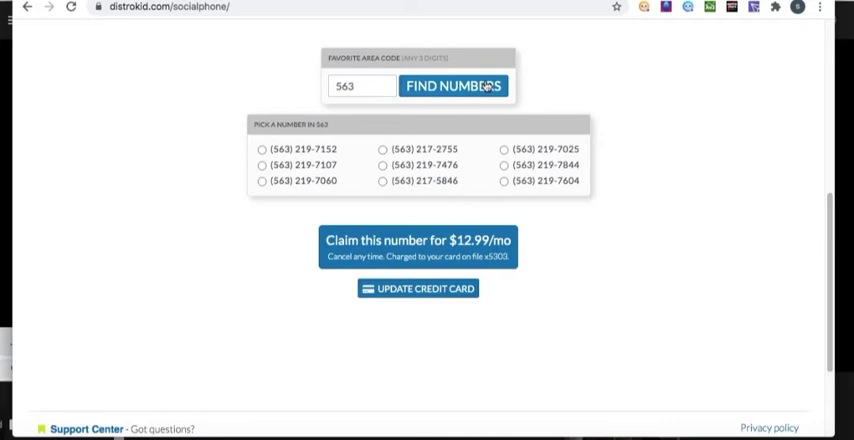
mouse_move(352, 308)
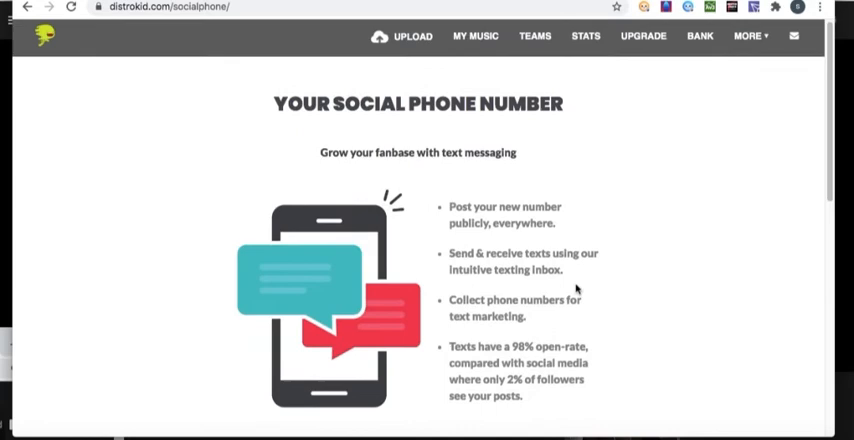
left_click(748, 36)
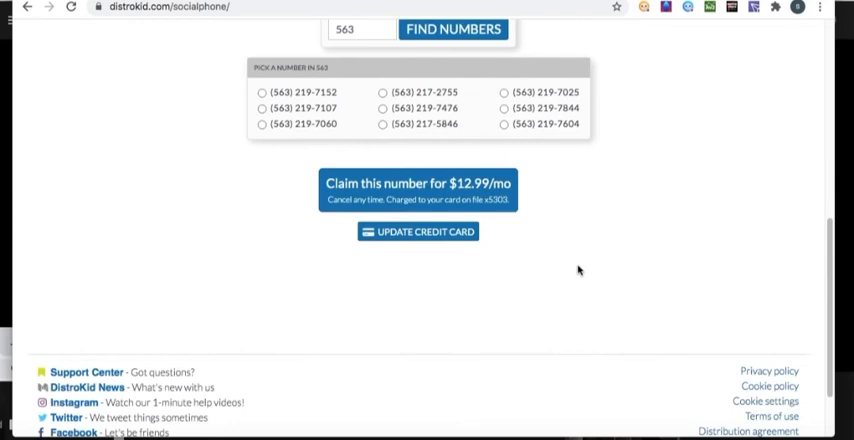
scroll("up", 3)
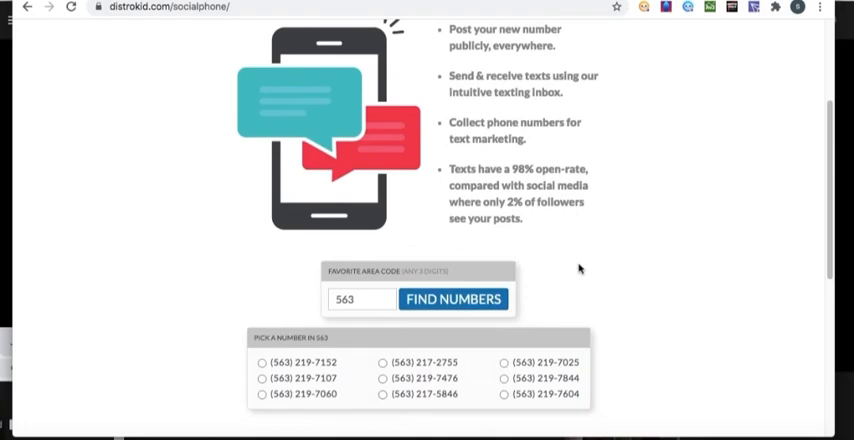
scroll("up", 3)
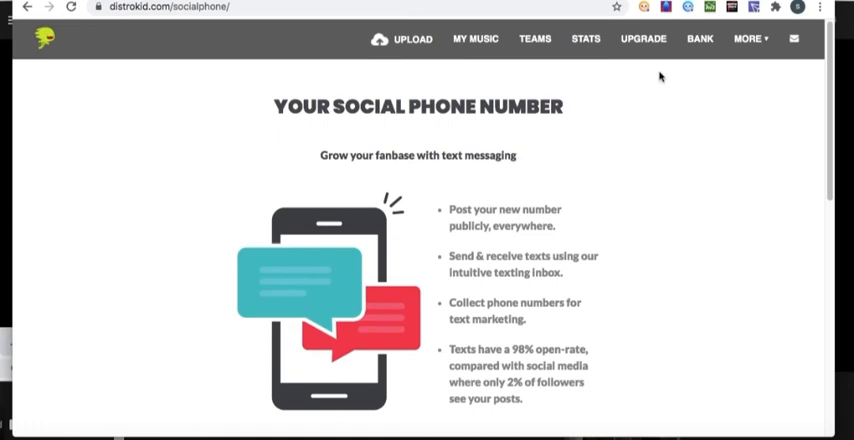
mouse_move(432, 92)
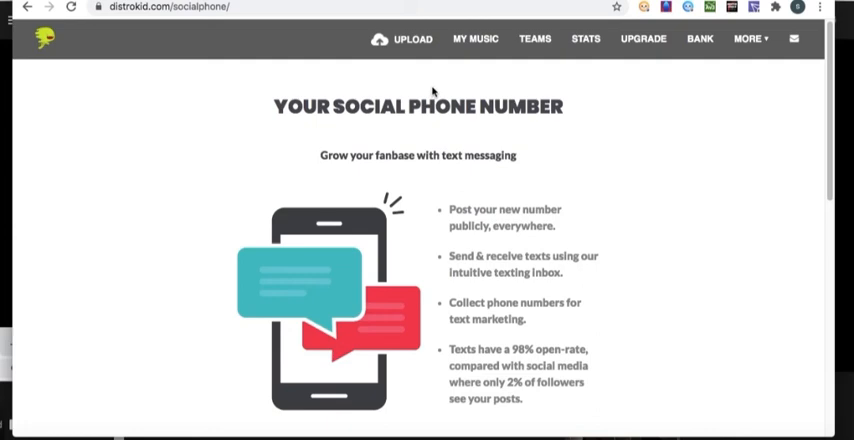
scroll("down", 3)
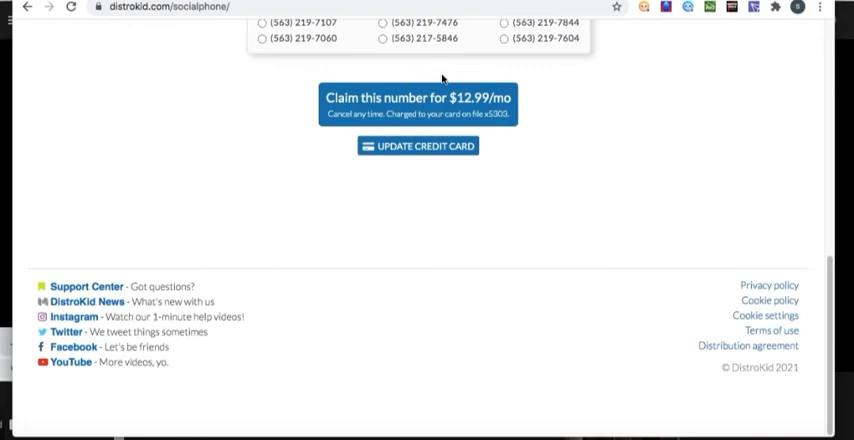
scroll("up", 3)
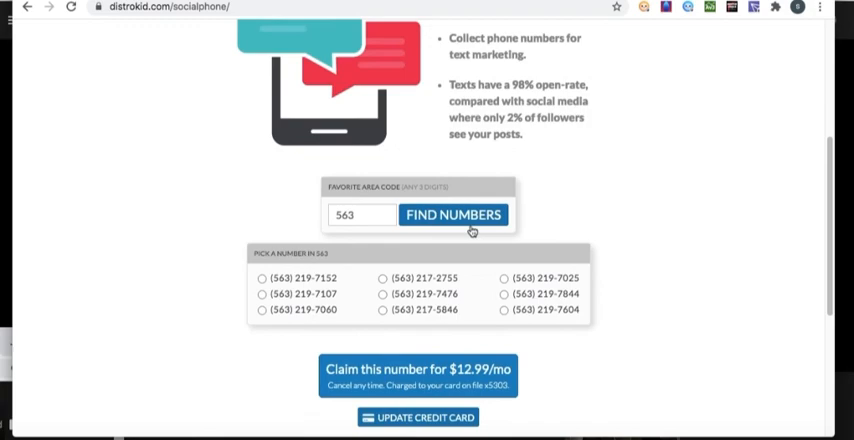
scroll("up", 3)
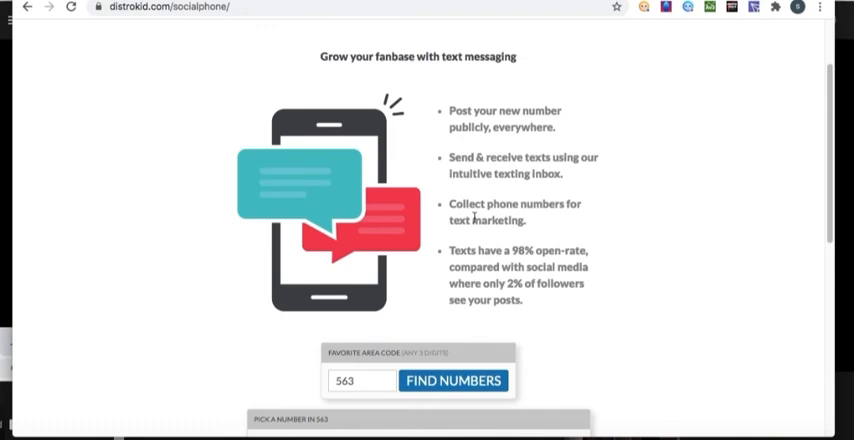